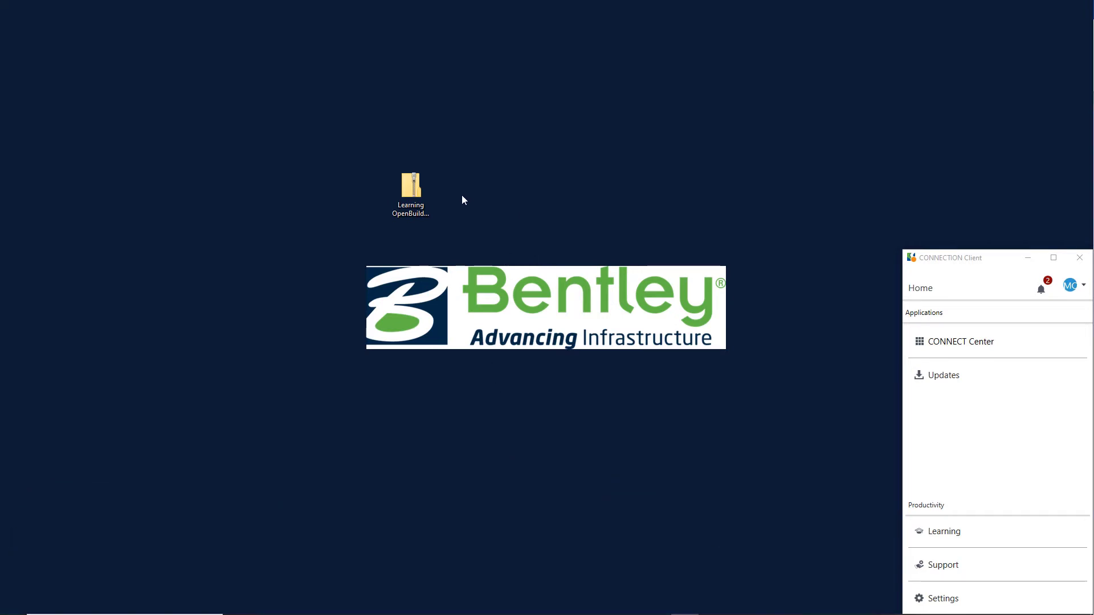
Step: Open Learning OpenBuildings Designer.zip from the desktop to list its training folder and PDF guide
double_click(410, 185)
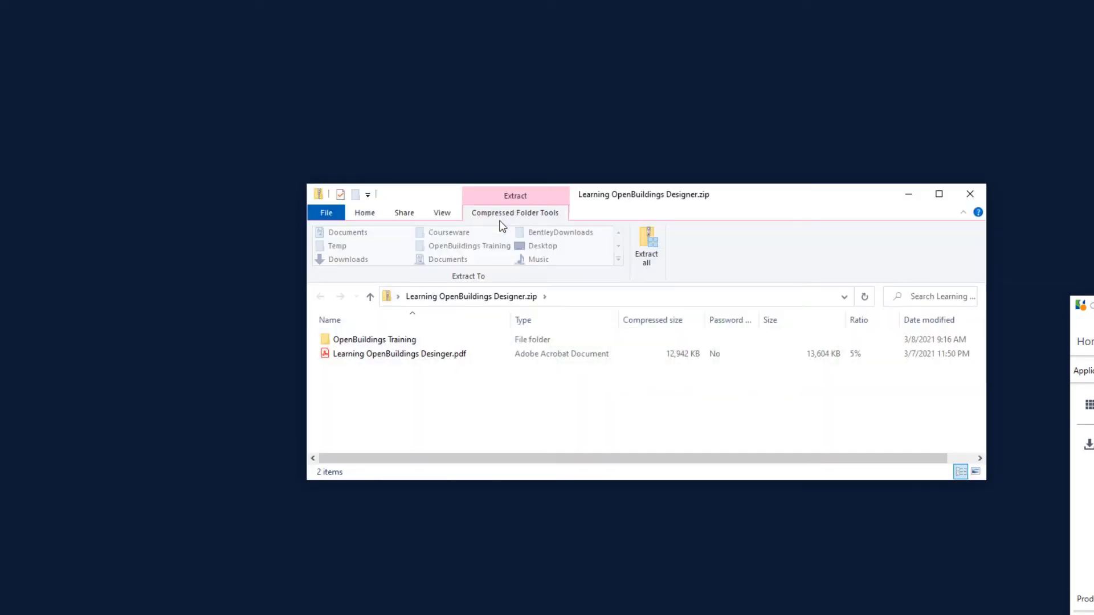
click(399, 354)
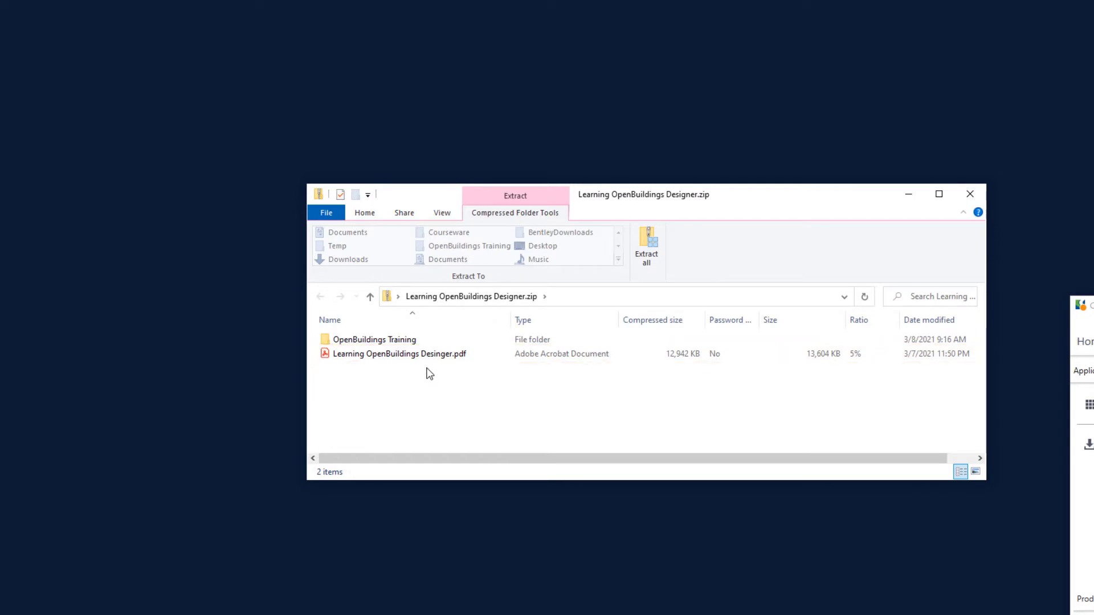
mouse_move(431, 370)
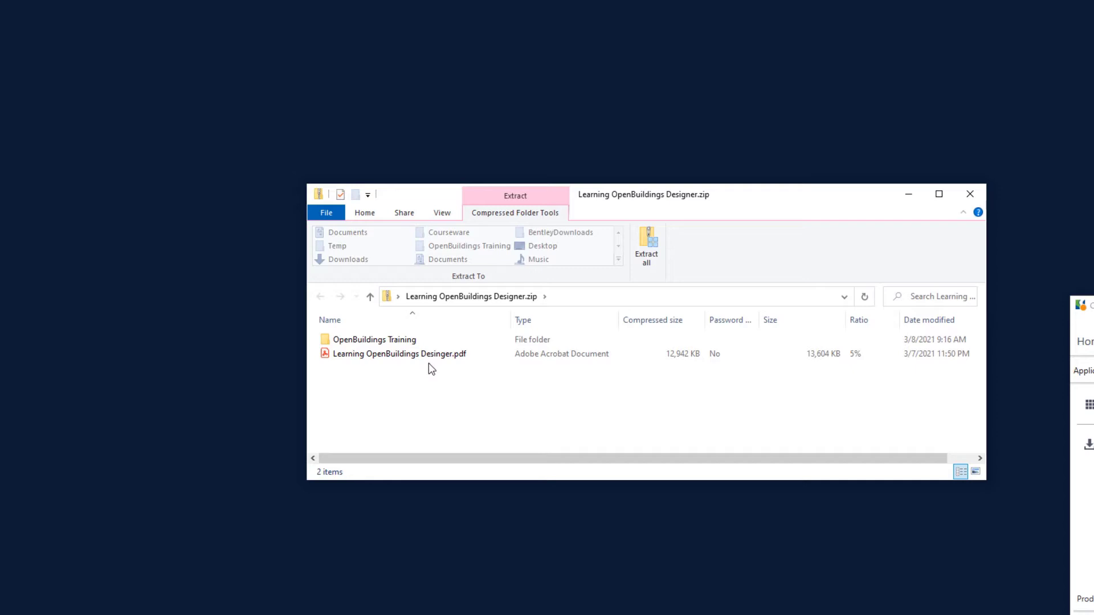
Step: Copy Learning OpenBuildings Designer.pdf out of the zip onto the desktop
drag(398, 353, 535, 139)
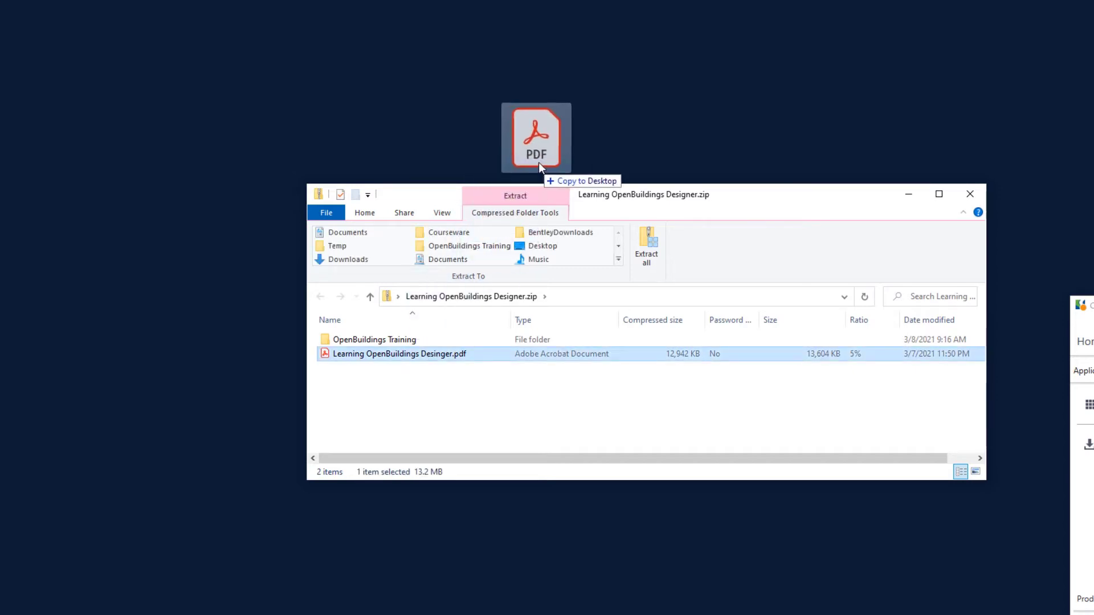
drag(536, 138, 24, 21)
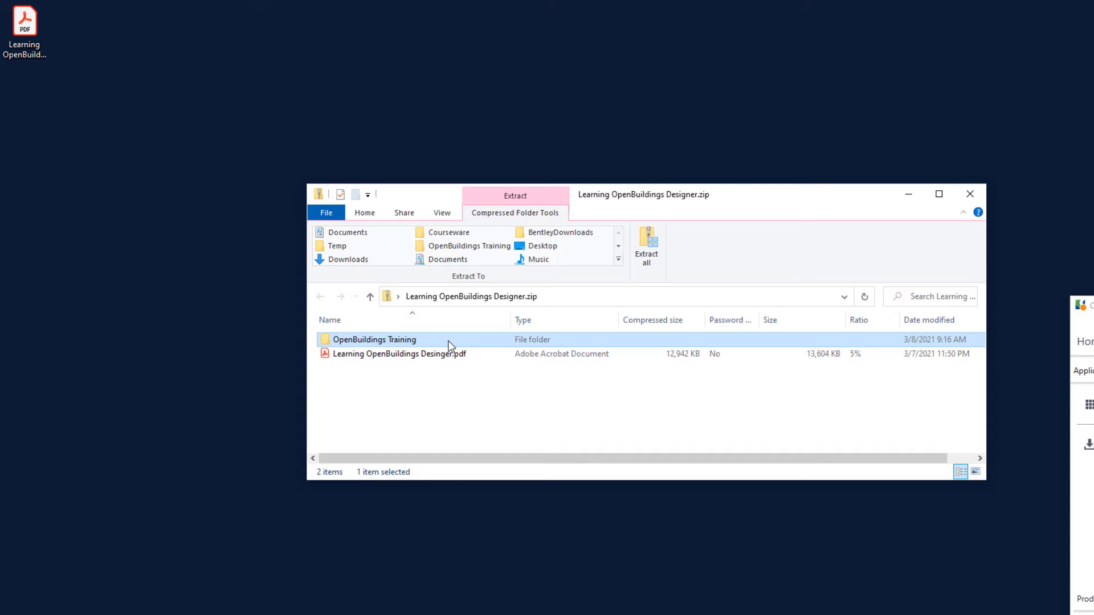
mouse_move(449, 342)
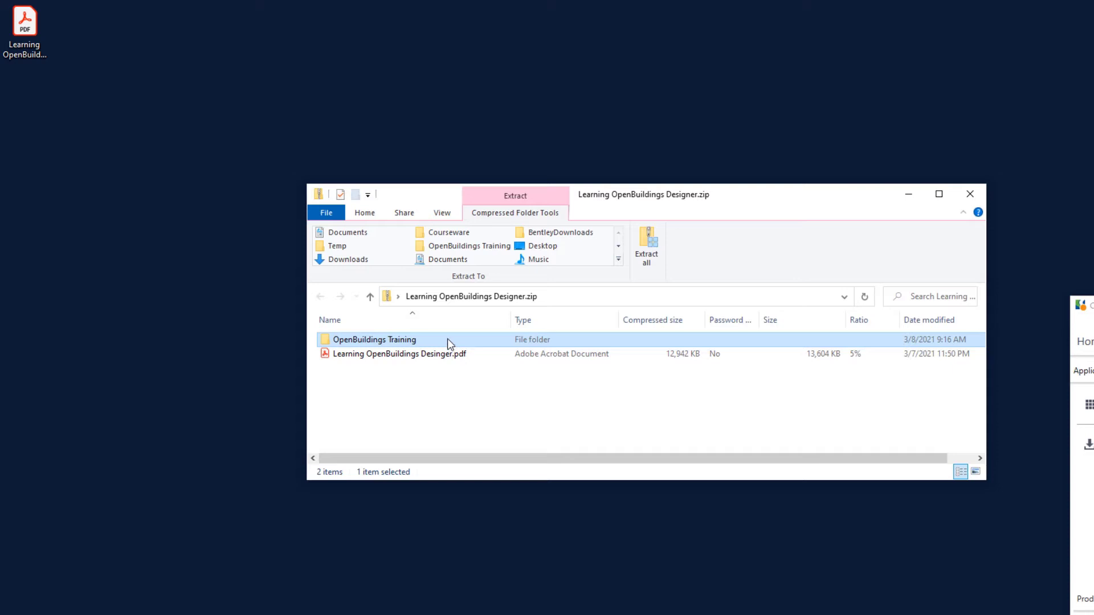
Step: Enter the OpenBuildings Training folder in the zip, showing Standards and worksets
double_click(374, 339)
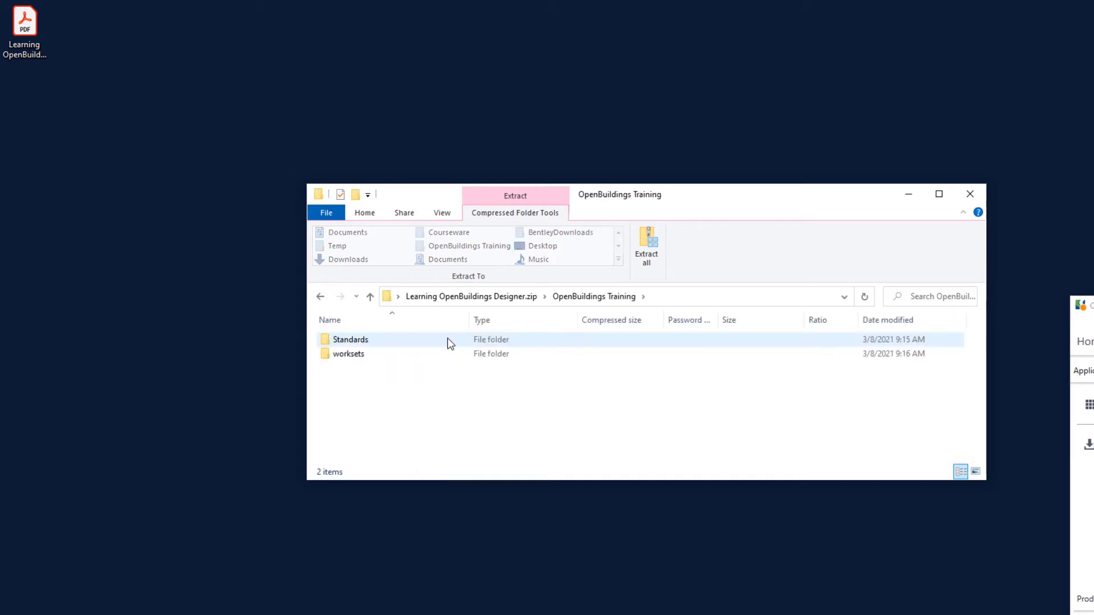
click(349, 354)
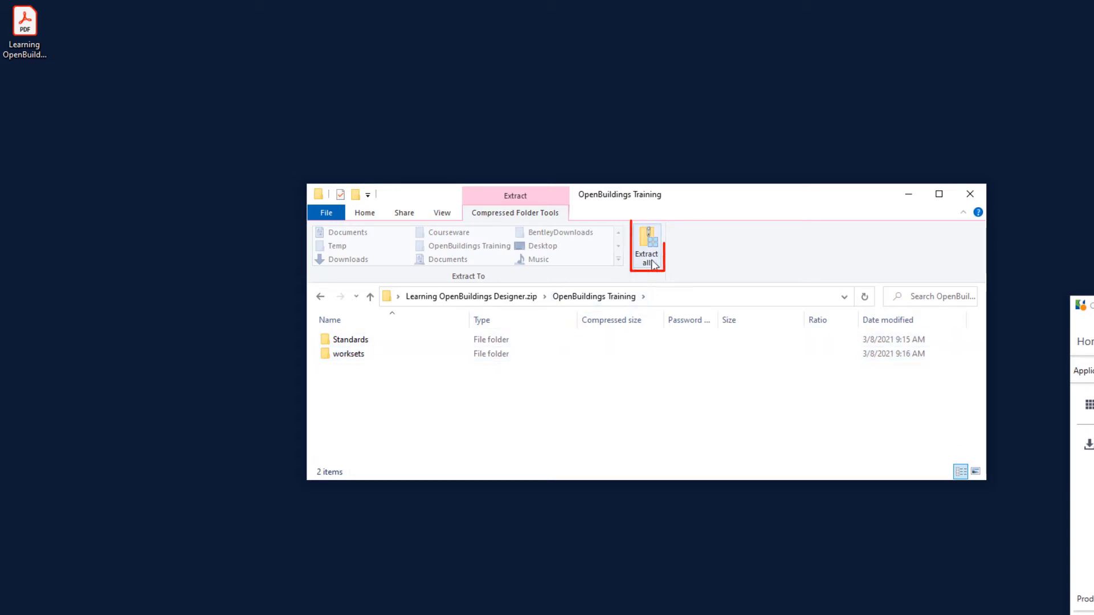
Step: Extract the zip's OpenBuildings Training content to Windows (C:), granting permission
click(647, 243)
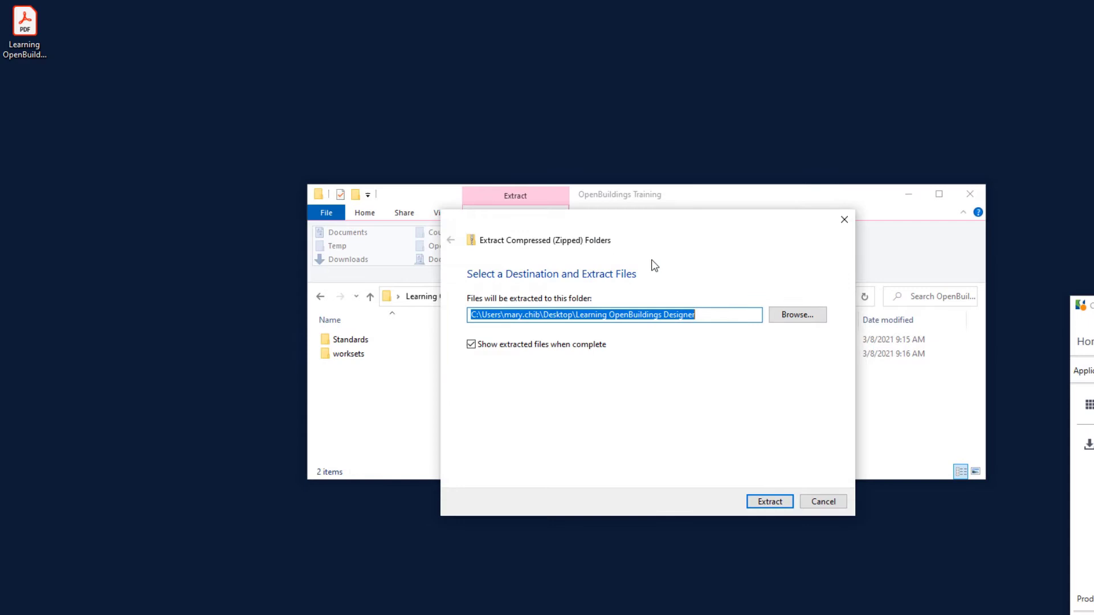
mouse_move(750, 320)
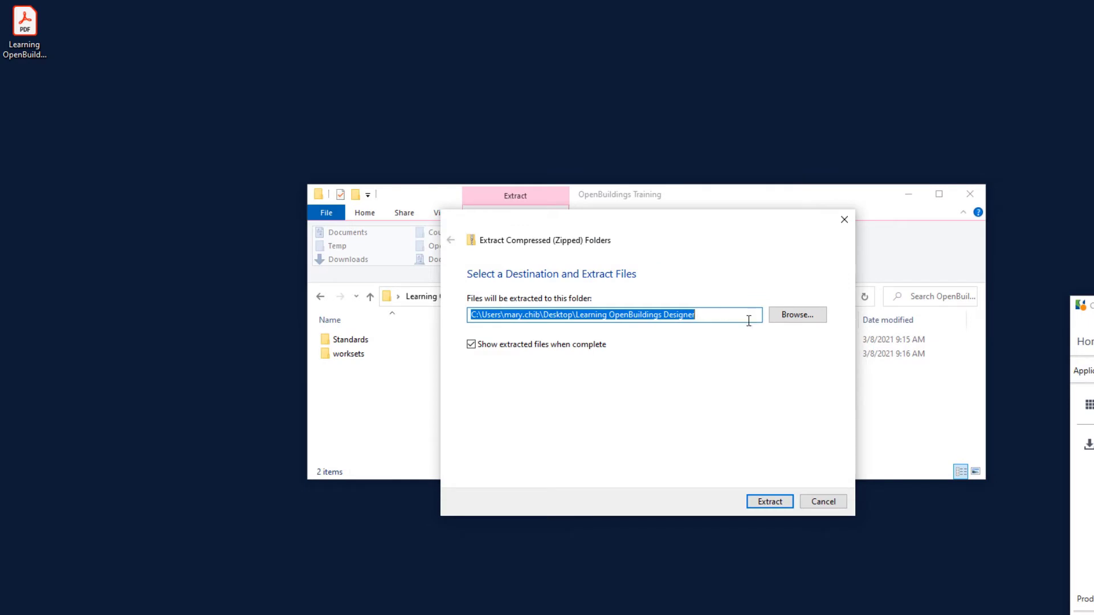
click(798, 314)
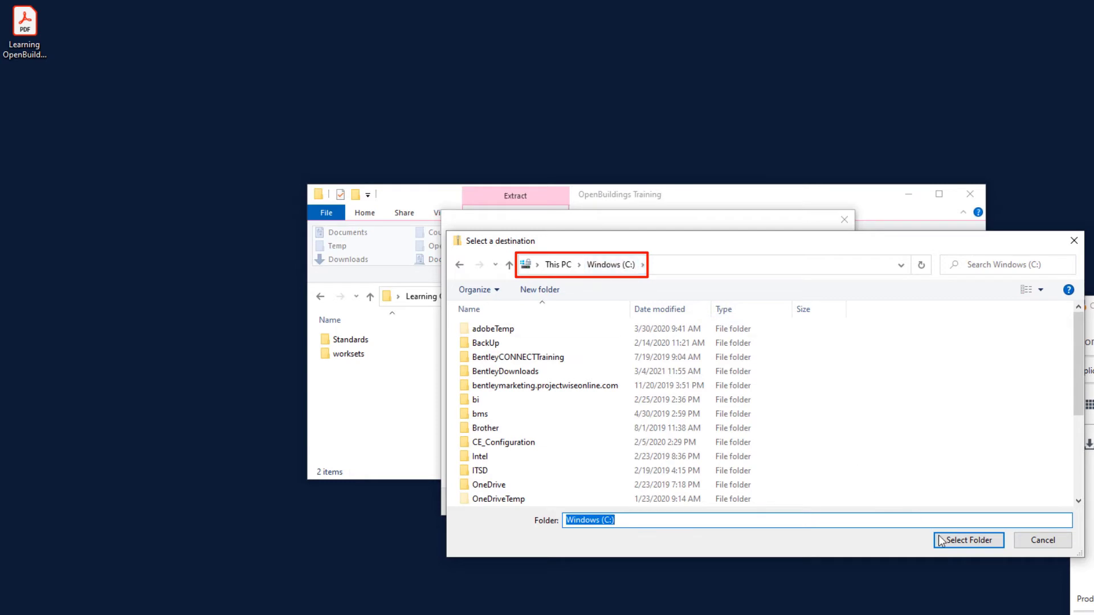
click(978, 540)
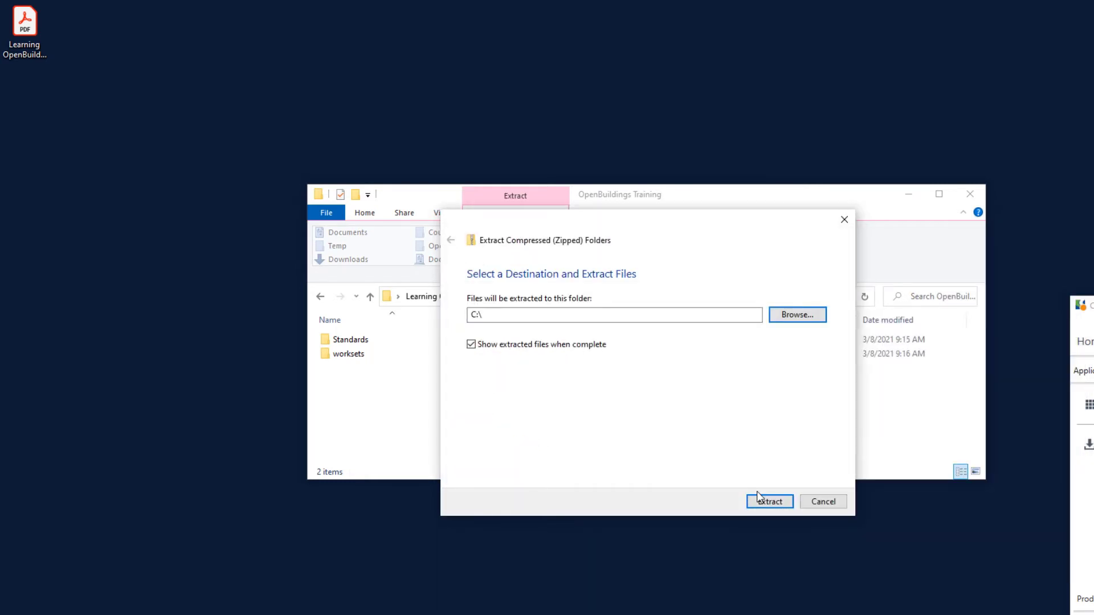
click(769, 502)
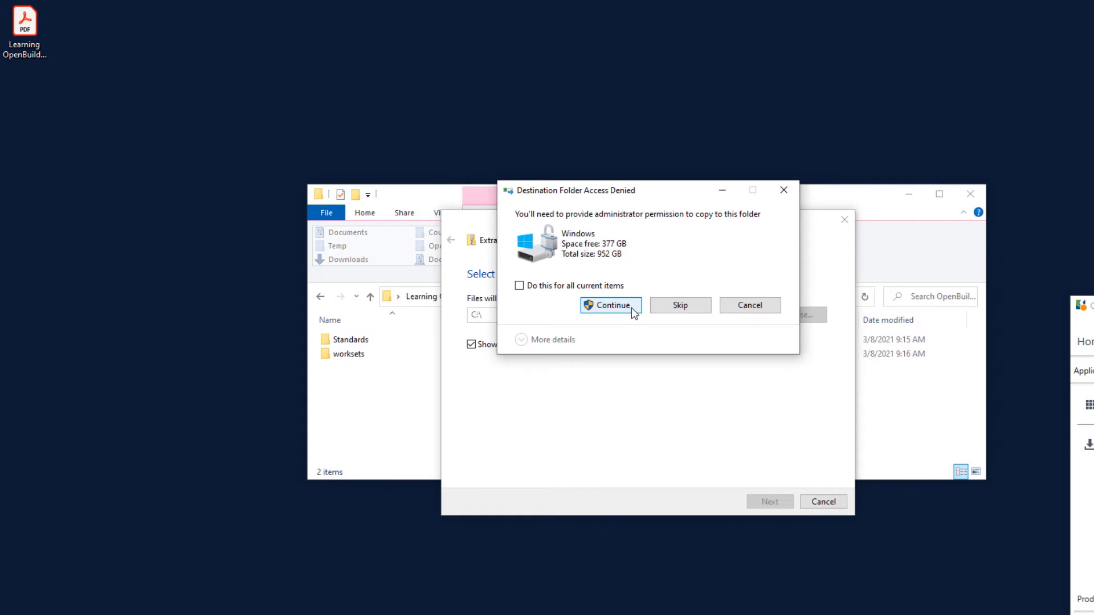
click(610, 306)
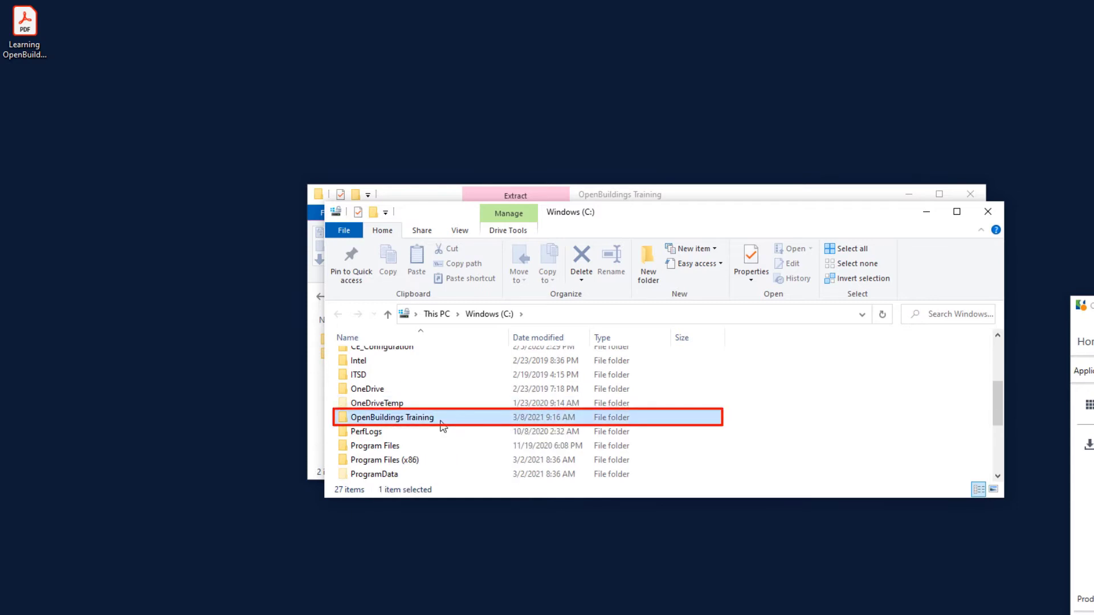
Step: Browse into the extracted OpenBuildings Training folder and its worksets folder
double_click(391, 417)
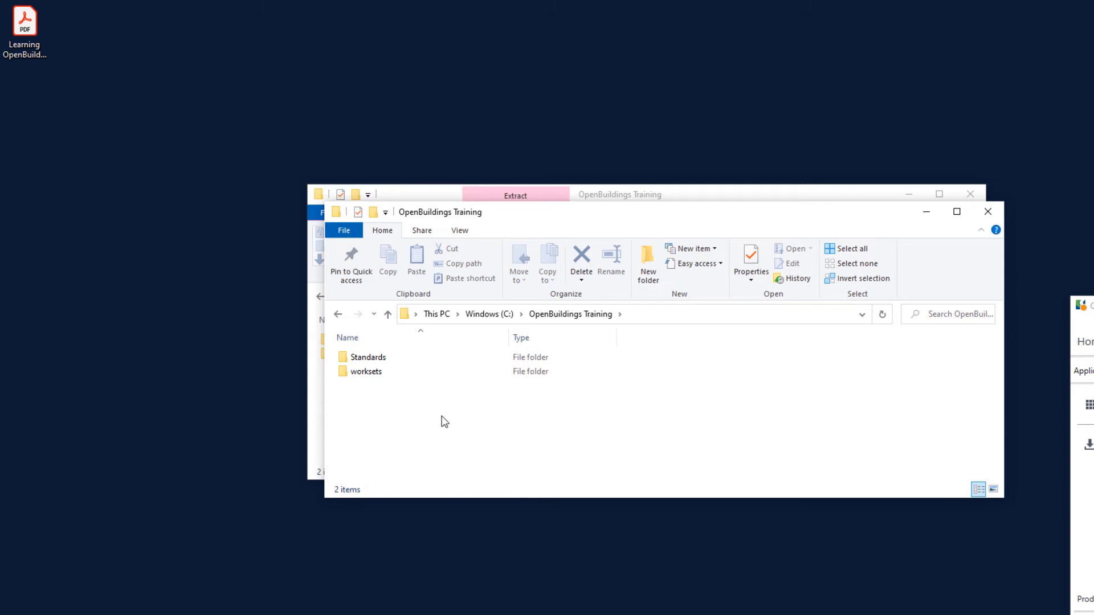
click(366, 372)
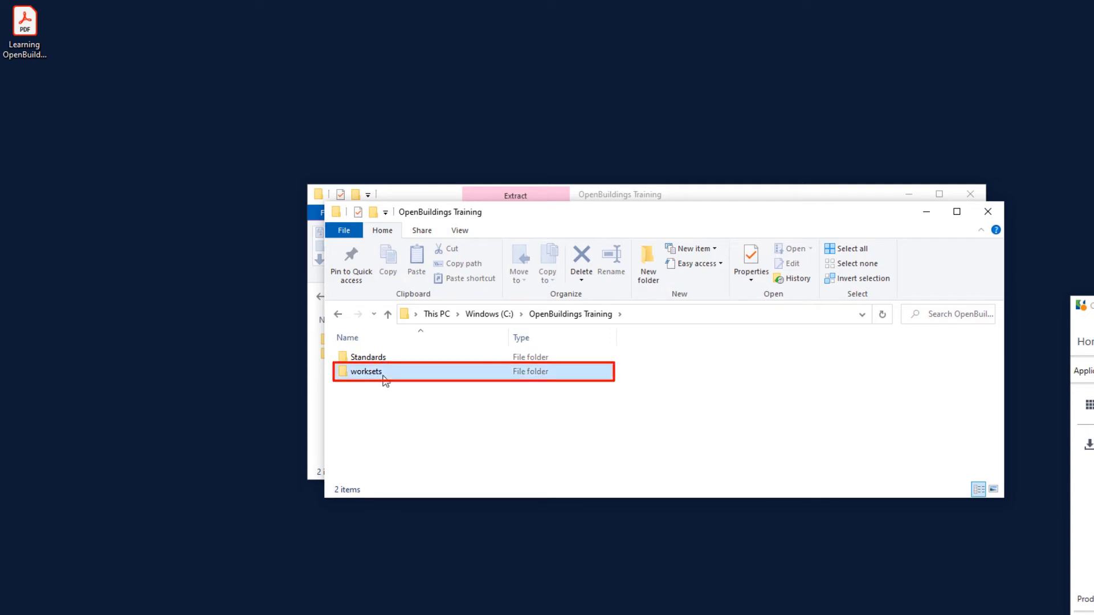
double_click(362, 371)
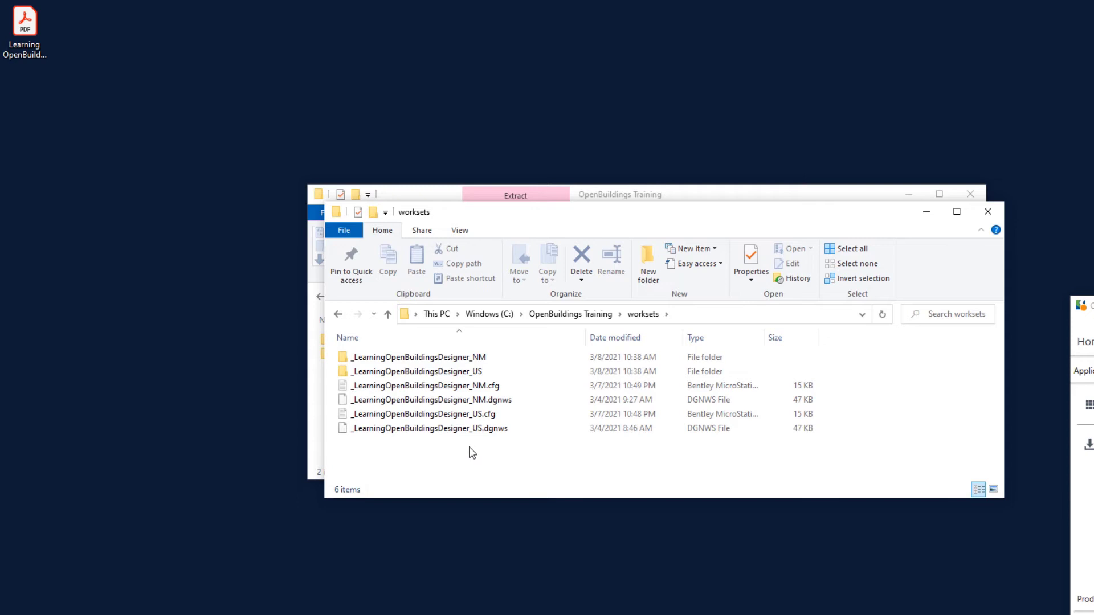
mouse_move(468, 452)
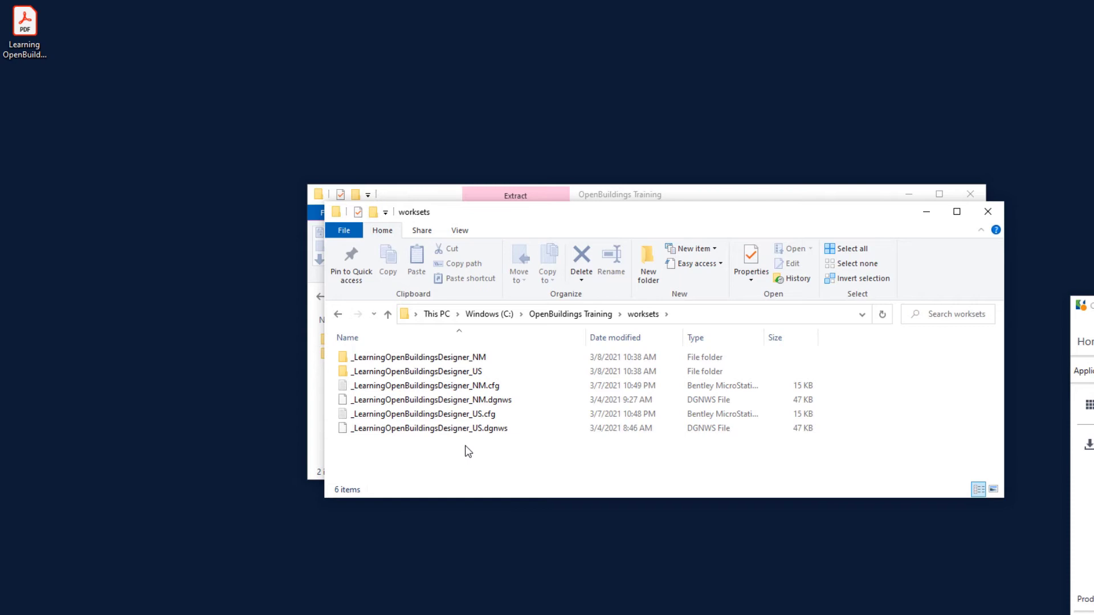
mouse_move(463, 449)
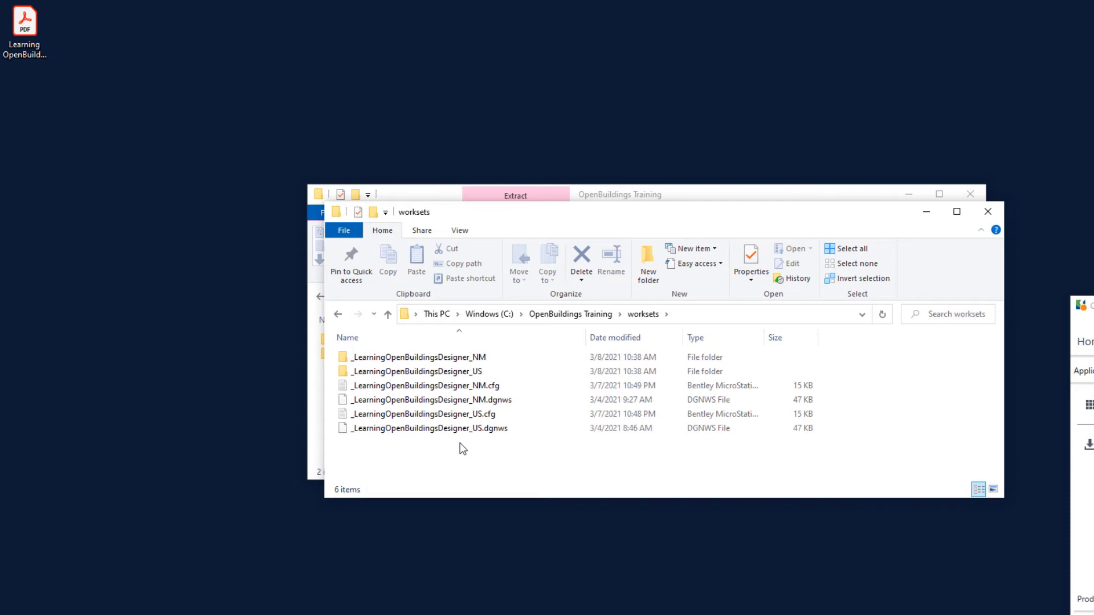
mouse_move(458, 444)
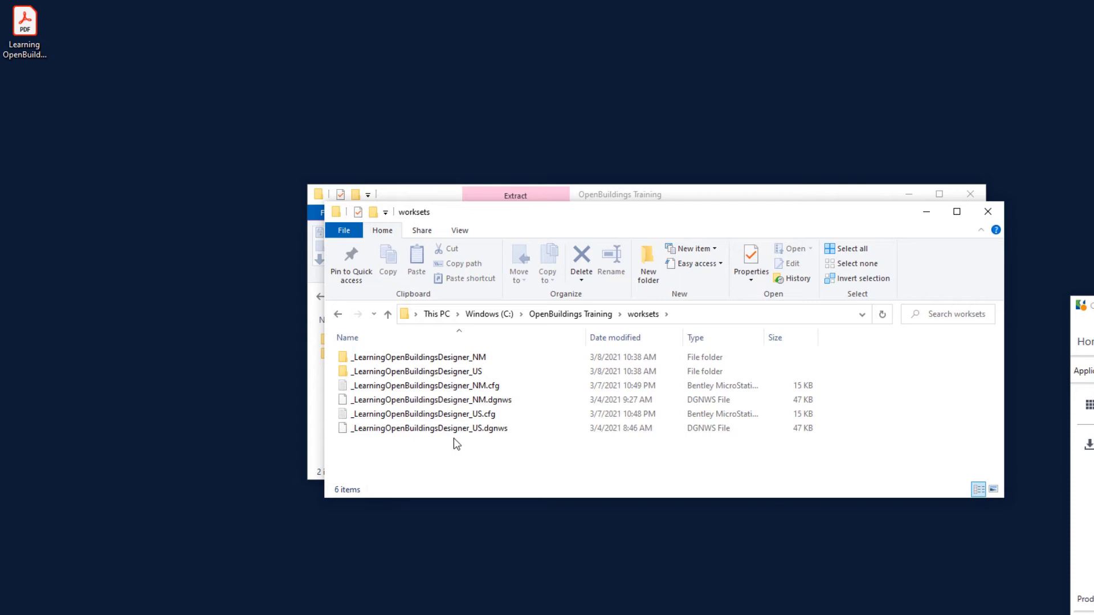
mouse_move(454, 443)
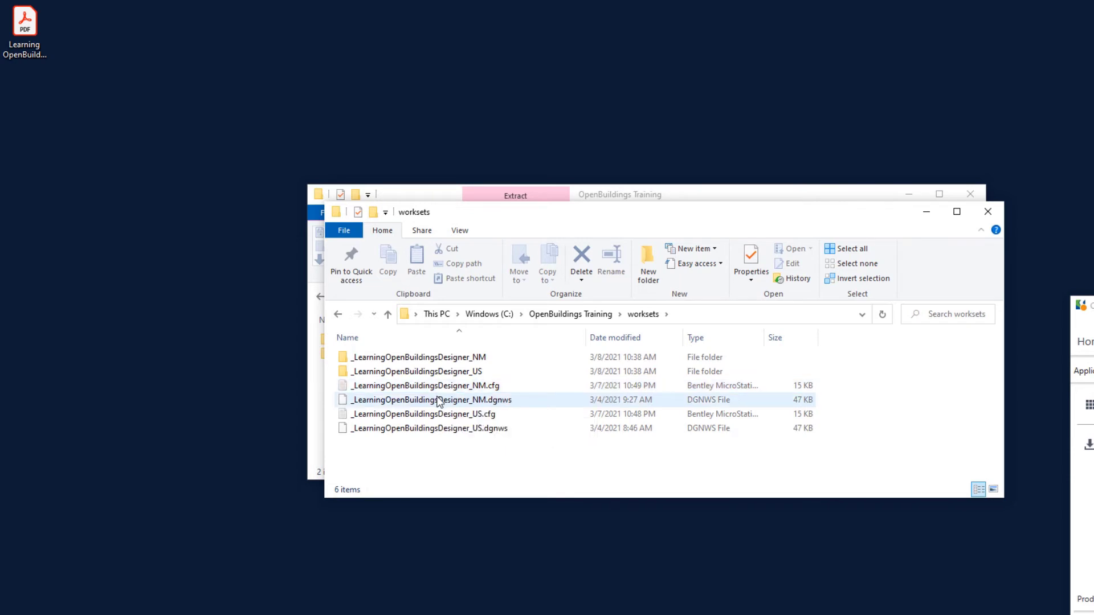
mouse_move(439, 400)
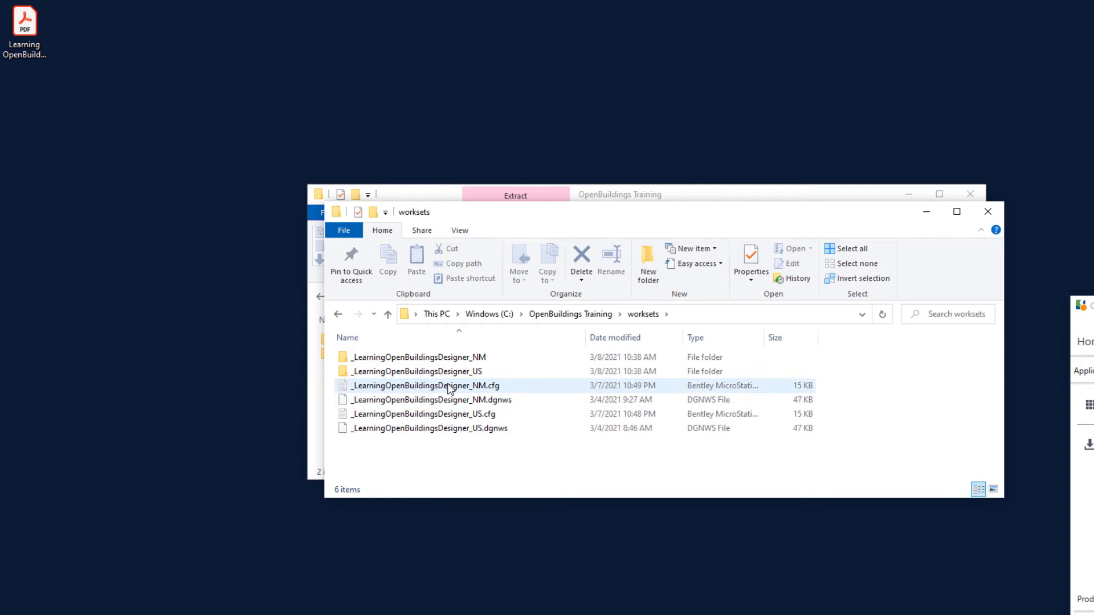
Step: Return from worksets up to the OpenBuildings Training folder via the breadcrumb
click(570, 314)
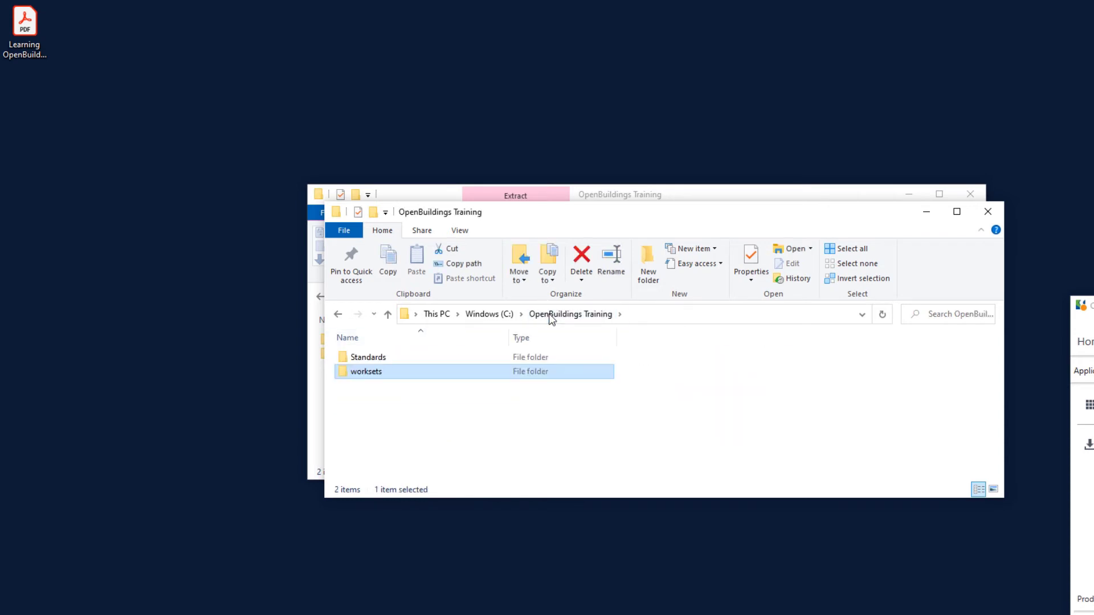
mouse_move(547, 328)
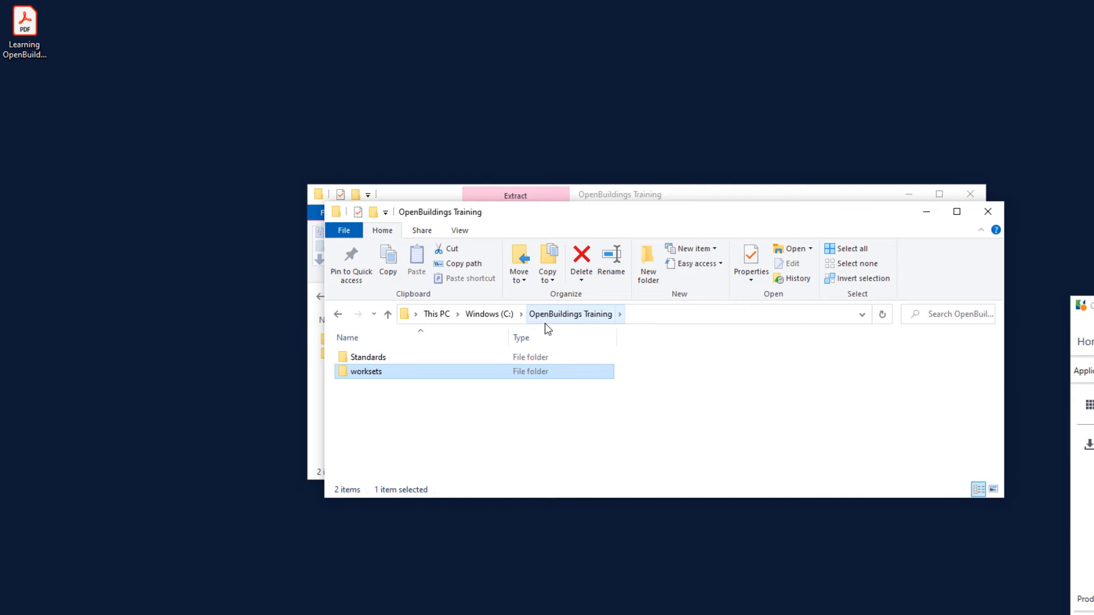
mouse_move(497, 318)
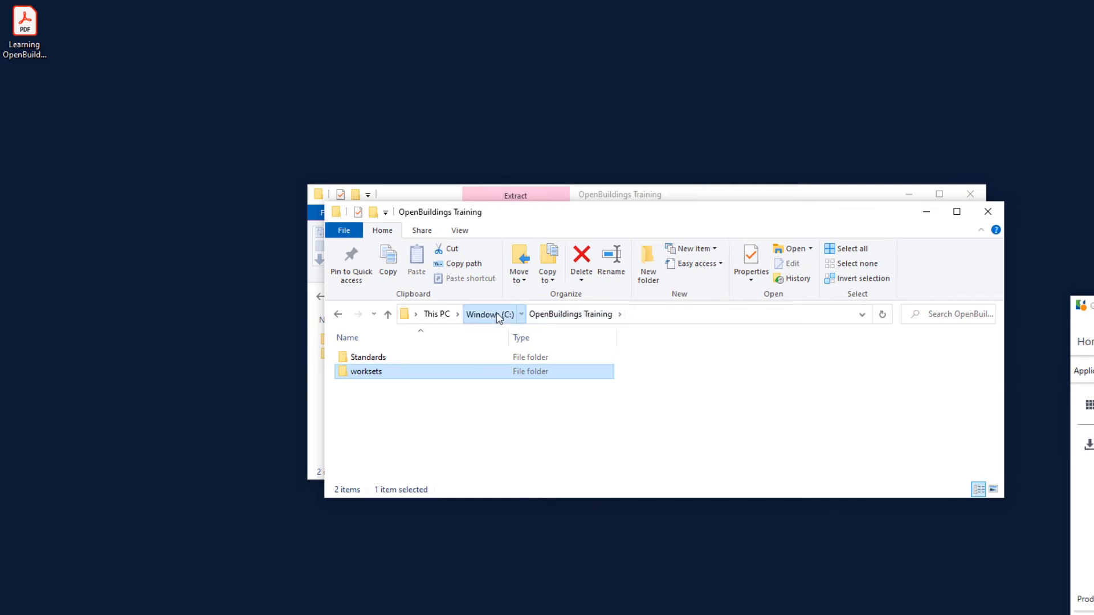
click(489, 314)
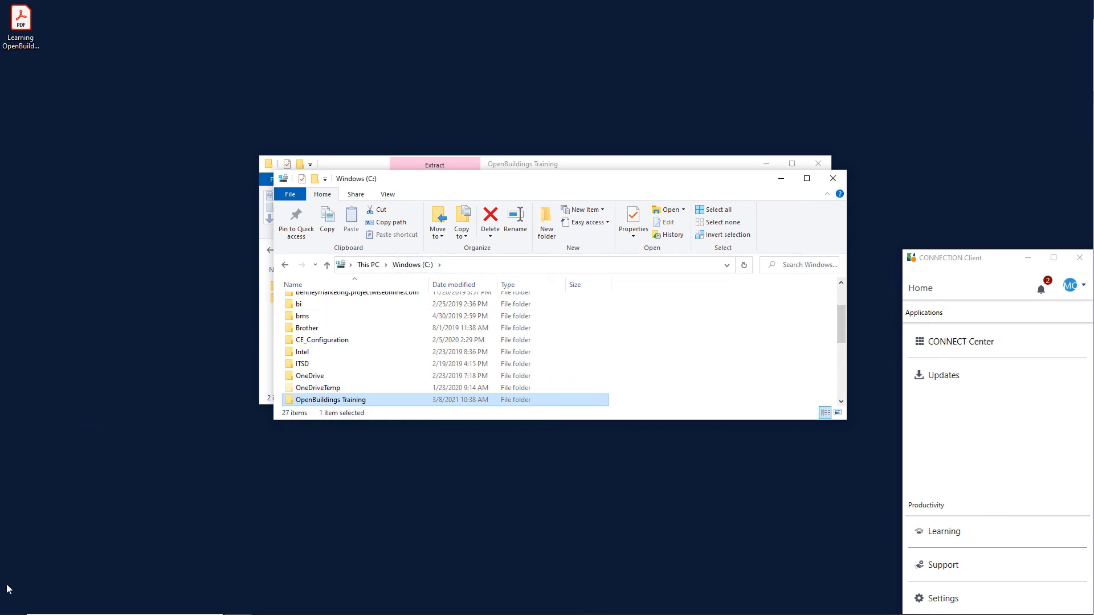
Step: Launch OpenBuildings Designer from the Start menu
click(7, 604)
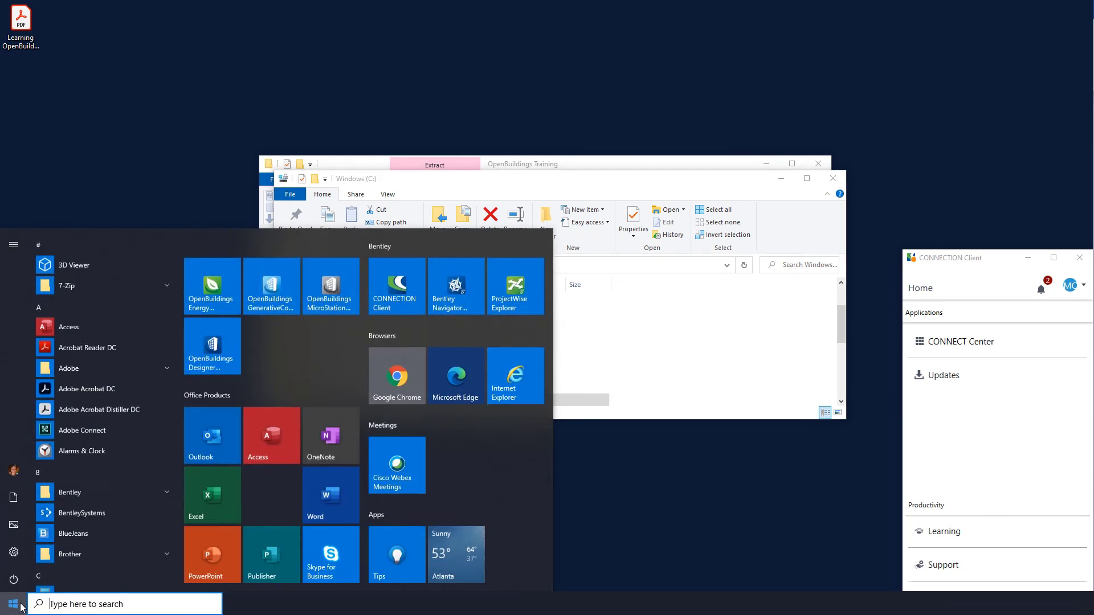
click(212, 346)
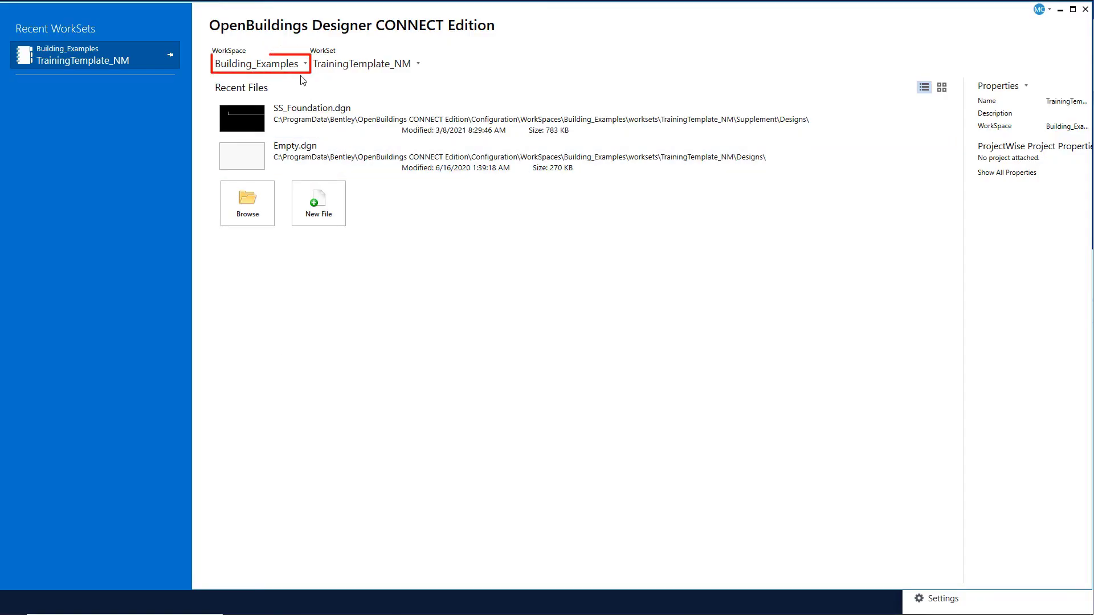
Step: Begin a Create WorkSpace dialog and enter OpenBuildings Training as its name and description
click(303, 64)
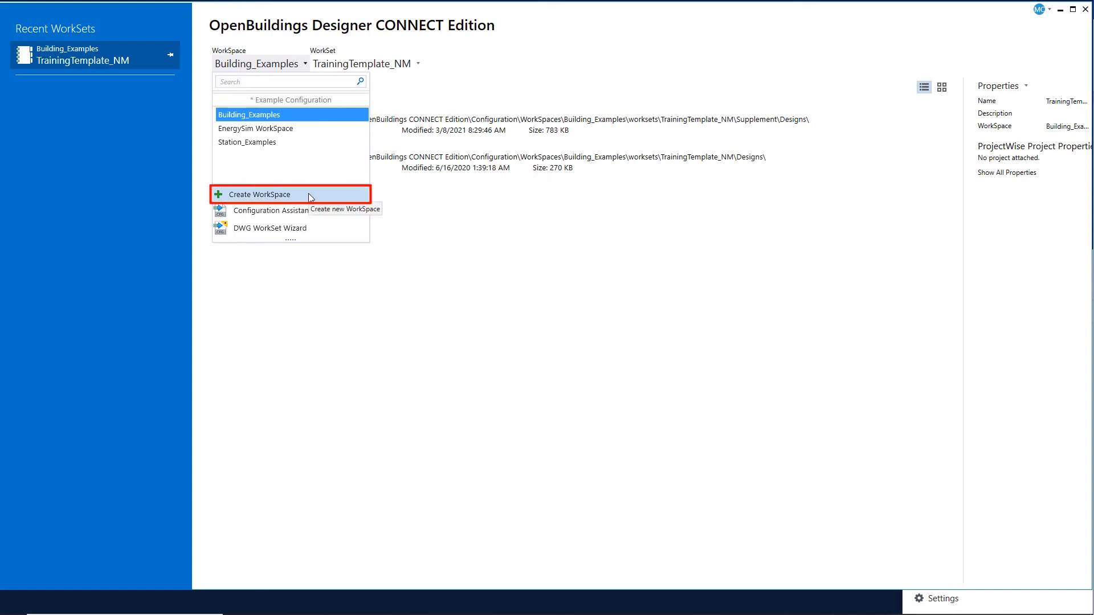
click(261, 194)
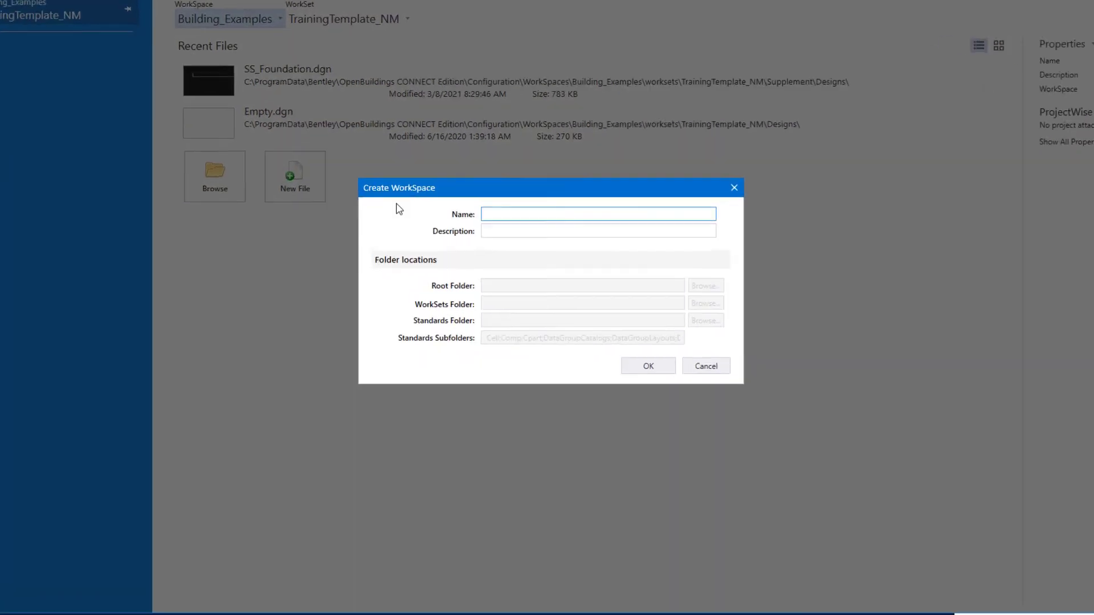
click(598, 214)
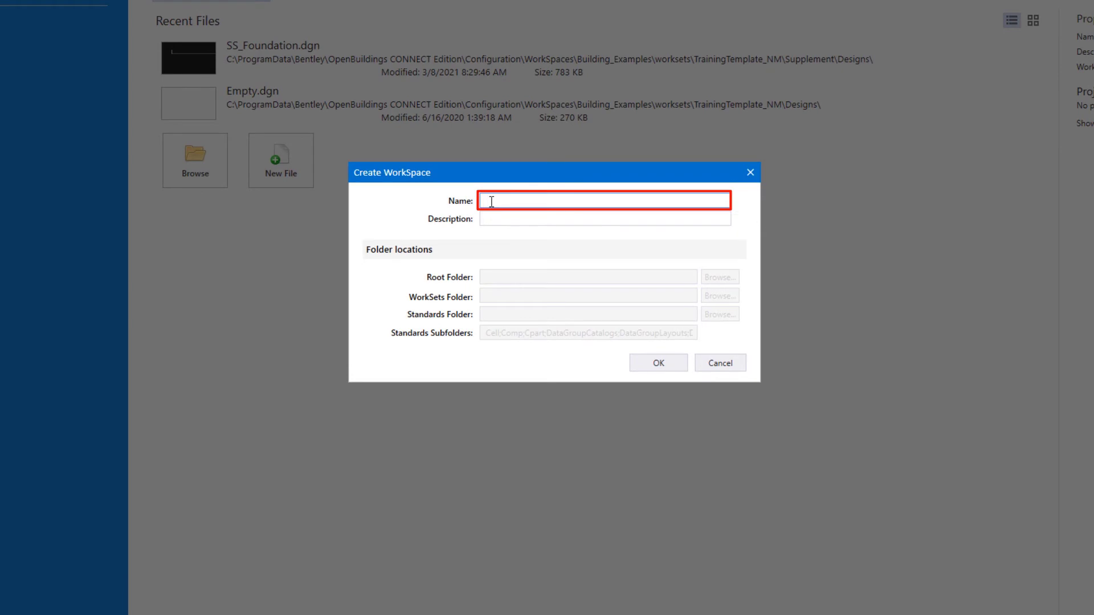
text(OpenBuildings Training)
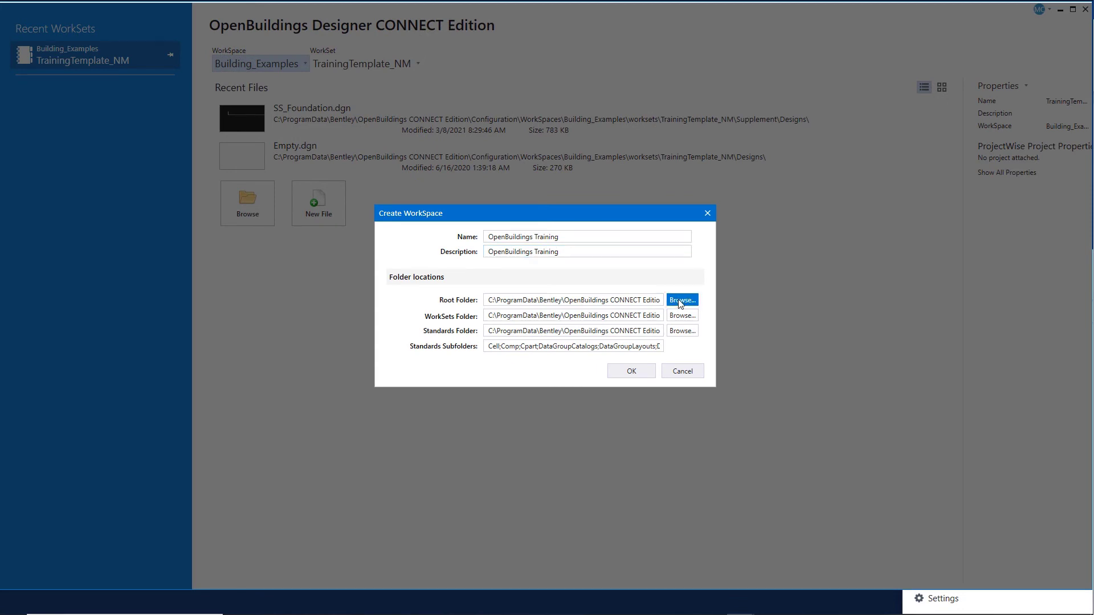
Step: Set the workspace root folder to C:\OpenBuildings Training, filling in its WorkSets and Standards paths
click(682, 299)
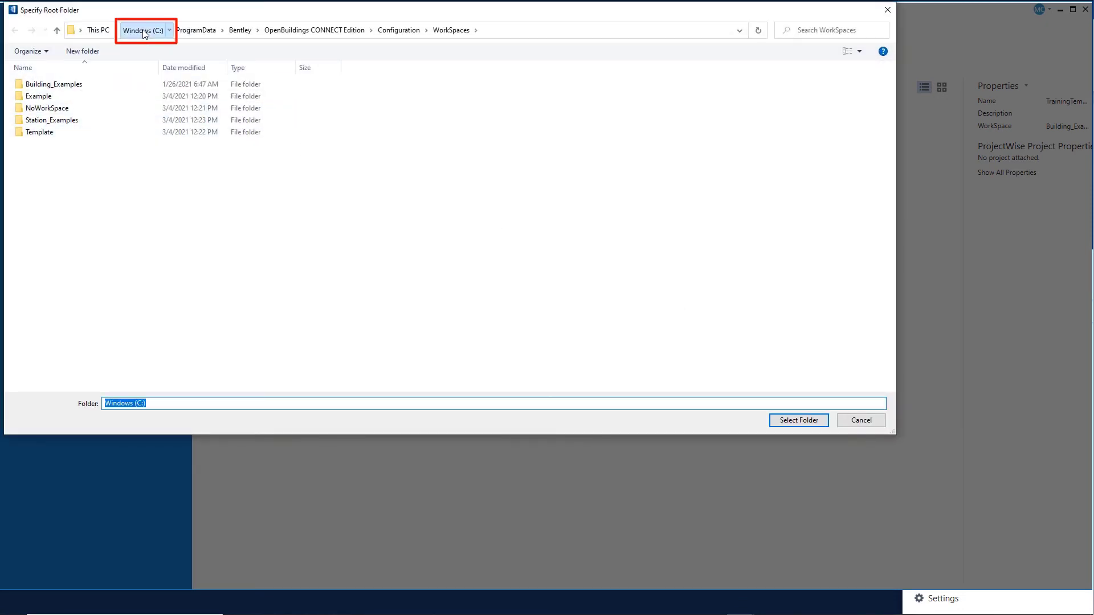
click(146, 30)
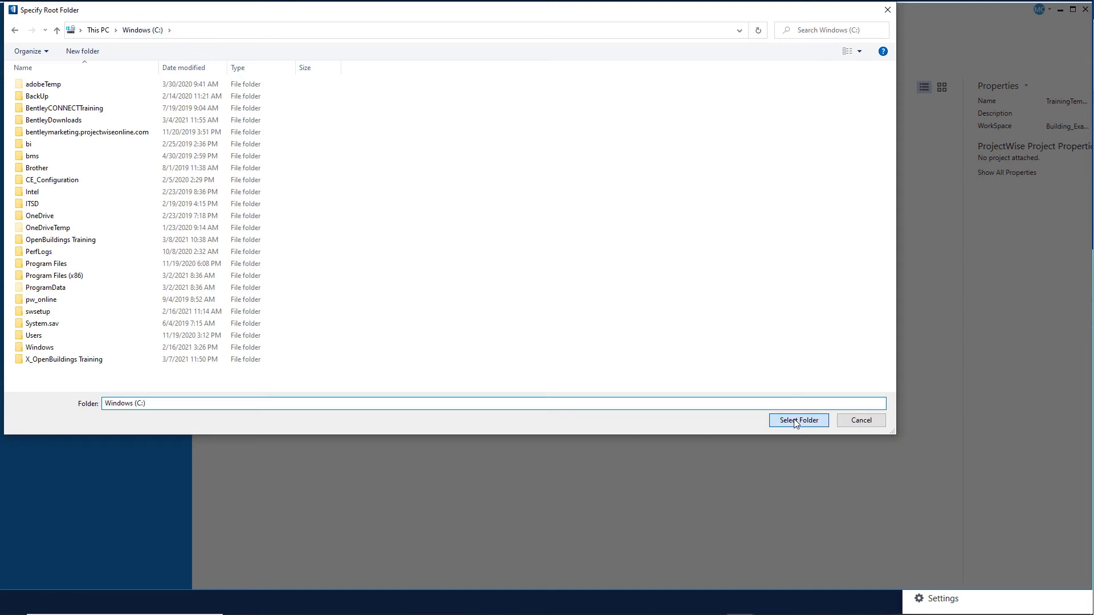
click(799, 419)
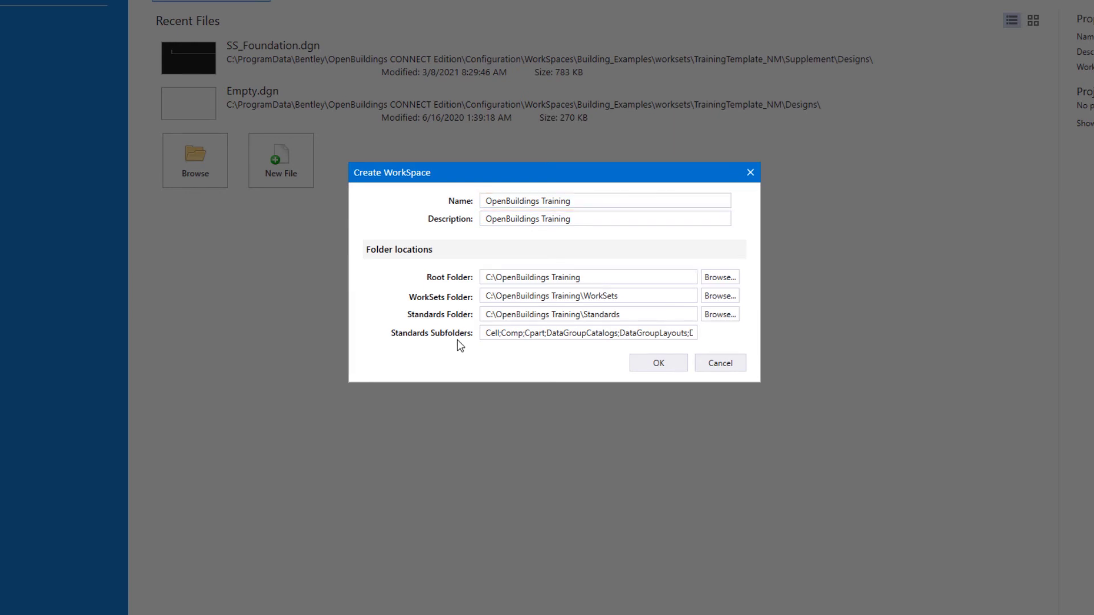
mouse_move(581, 364)
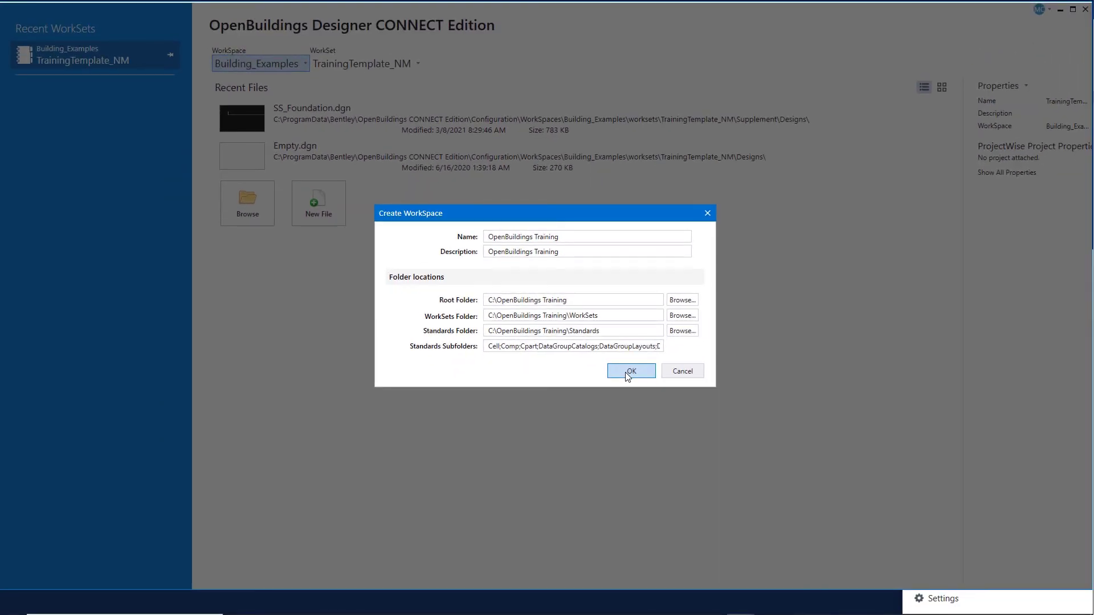
Step: Confirm creation of the OpenBuildings Training workspace
click(631, 371)
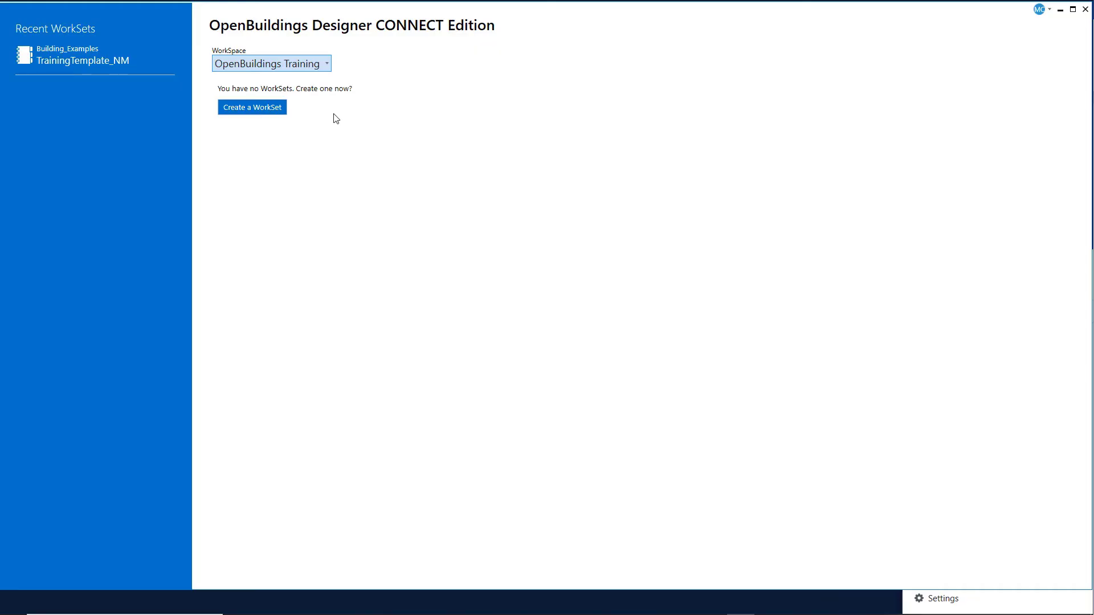
mouse_move(346, 127)
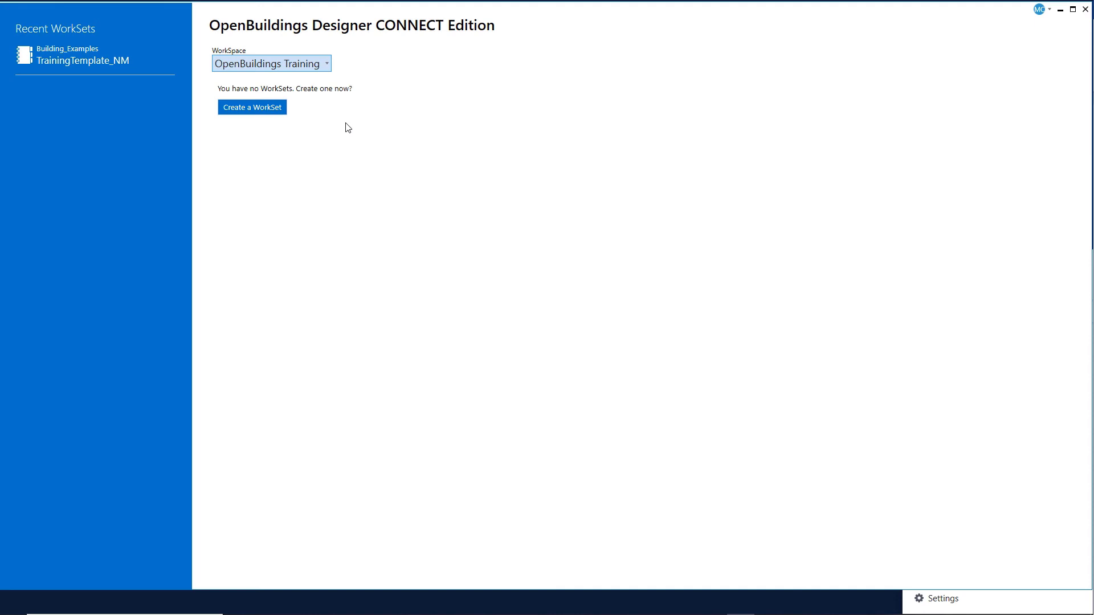
mouse_move(1085, 13)
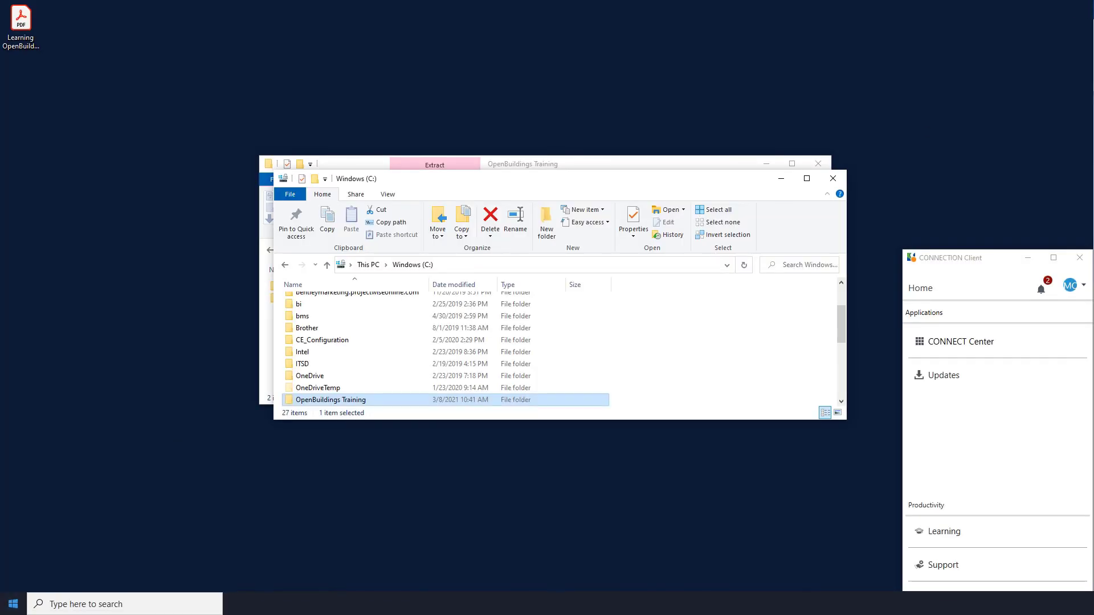
double_click(329, 400)
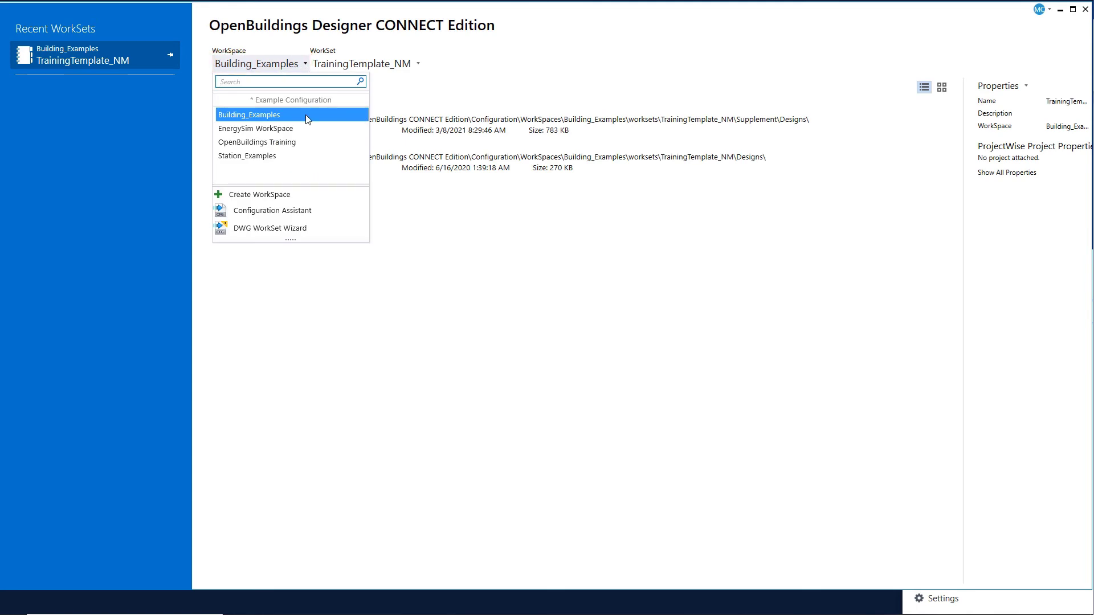
mouse_move(283, 151)
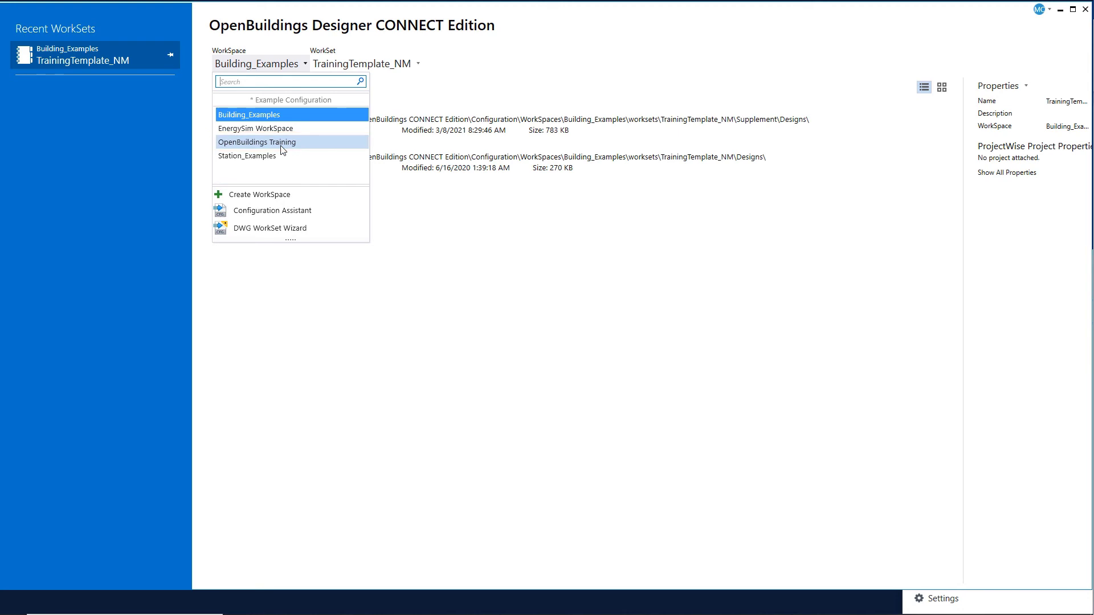
Step: Make OpenBuildings Training the active workspace and list its _NM and _US worksets
click(258, 141)
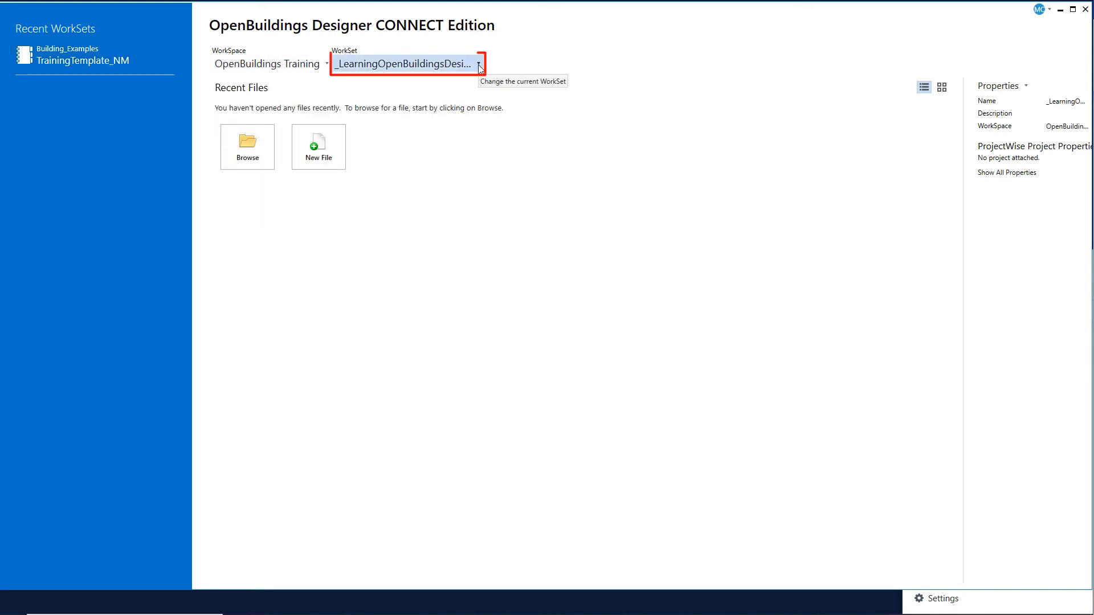
click(479, 64)
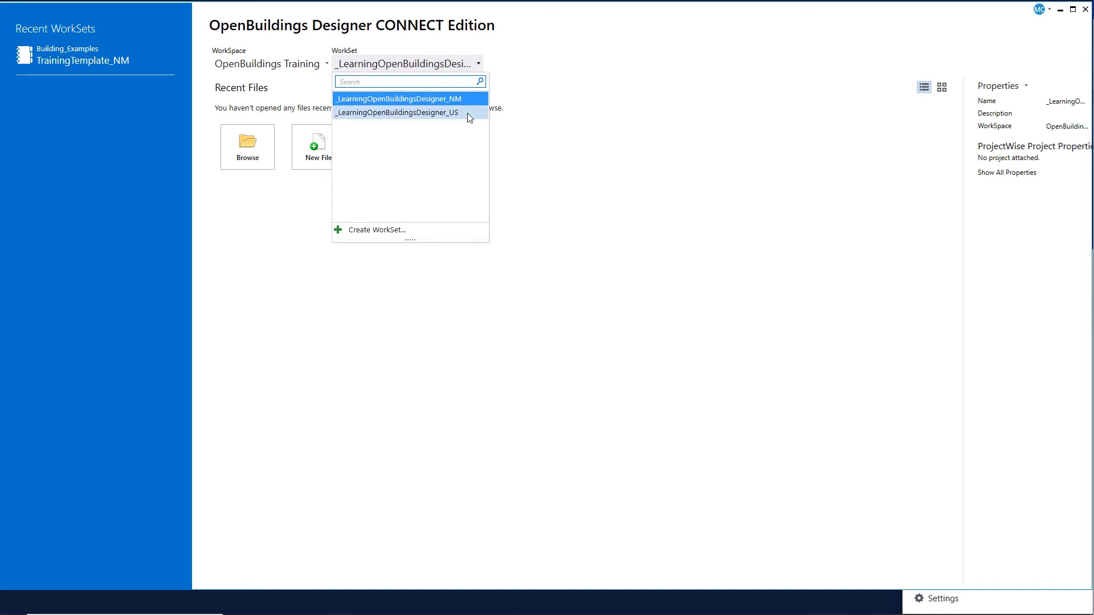
Step: Make the metric _LearningOpenBuildingsDesigner_NM WorkSet active under the OpenBuildings Training workspace
click(398, 98)
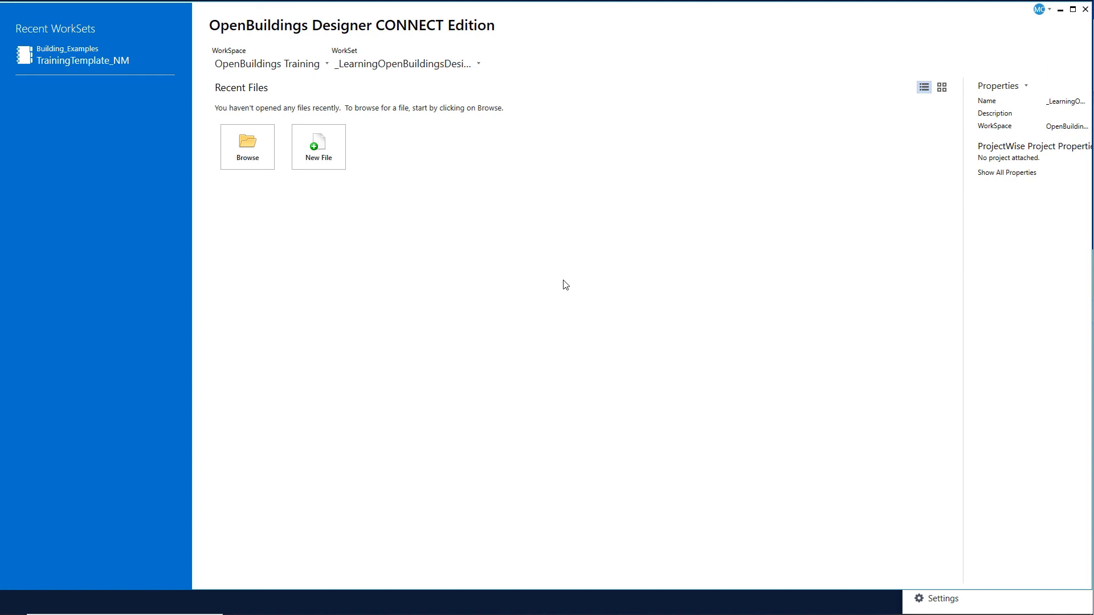
mouse_move(556, 274)
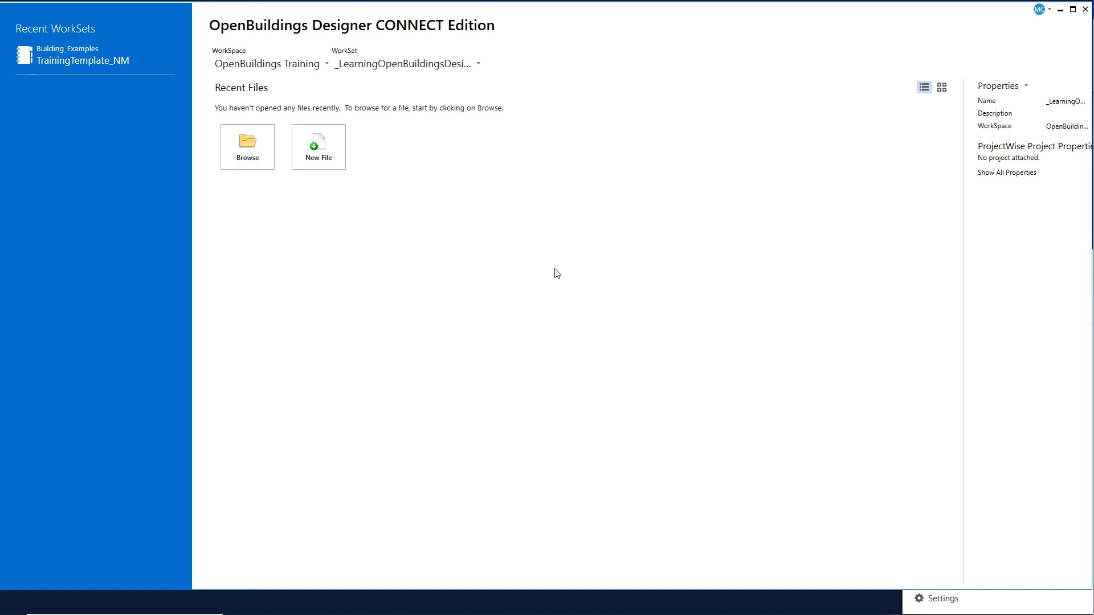
mouse_move(557, 256)
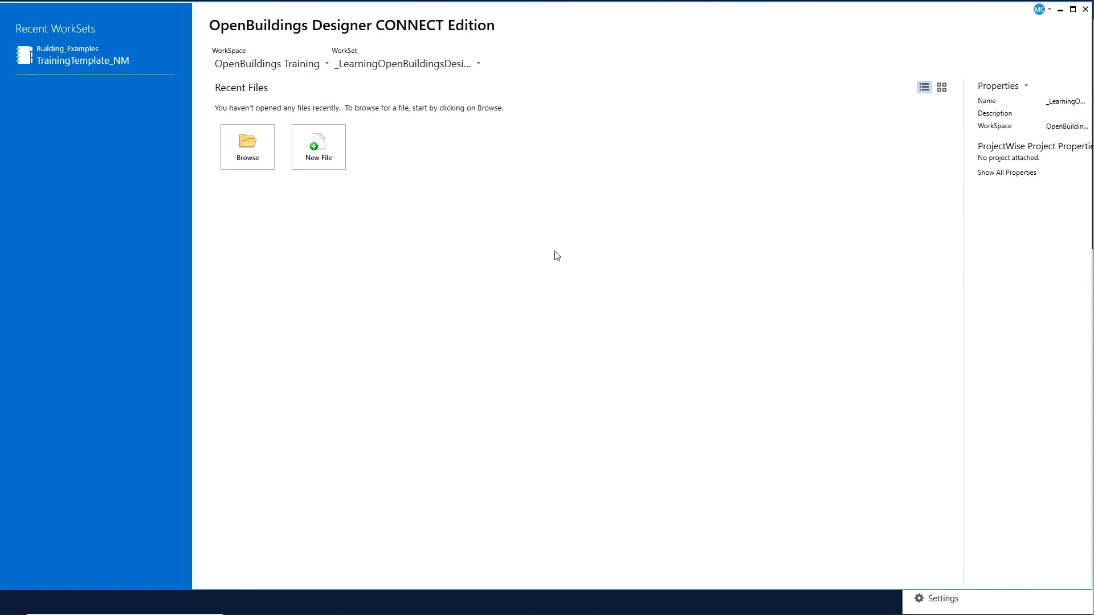
click(246, 147)
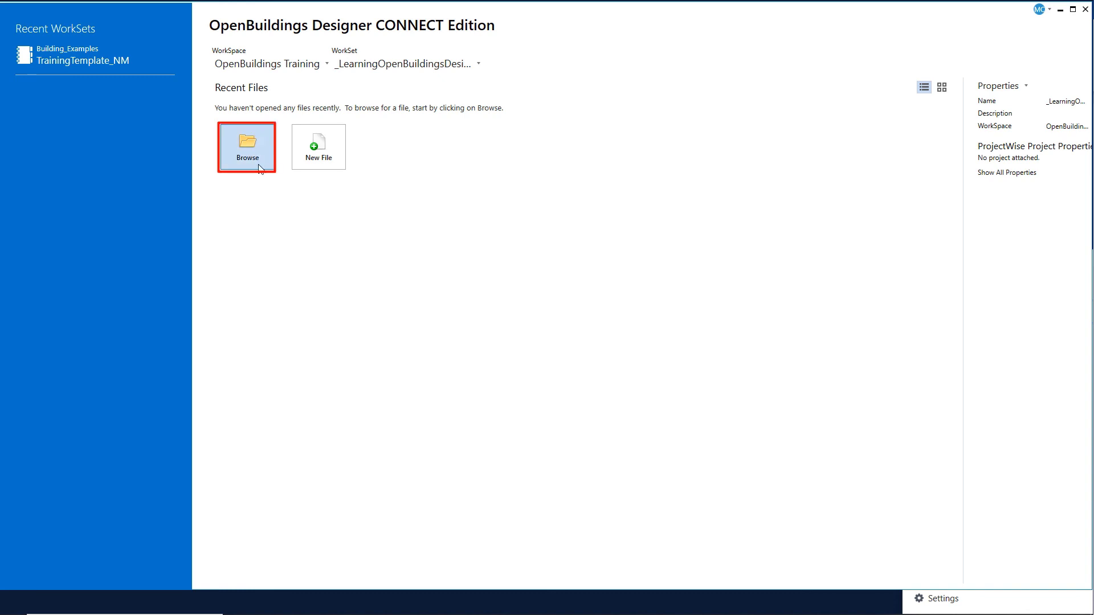
click(248, 146)
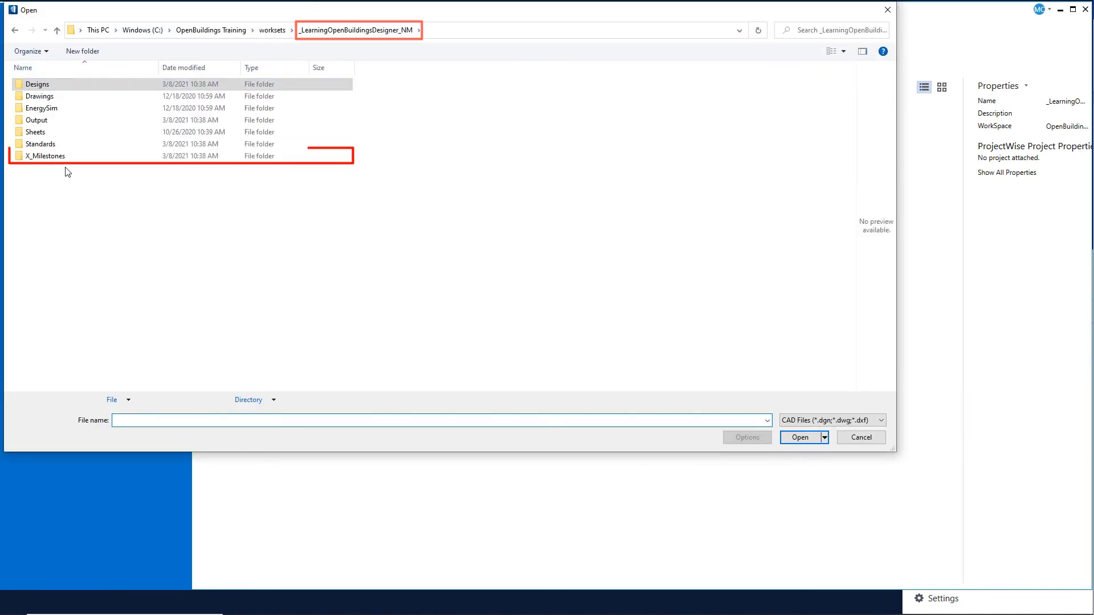
double_click(44, 155)
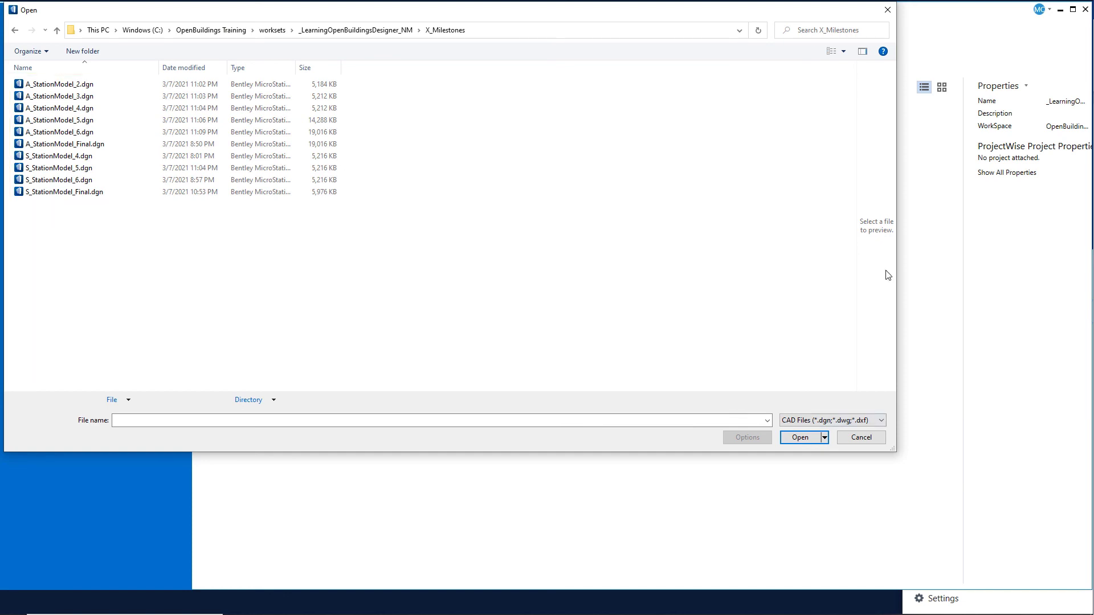
click(861, 438)
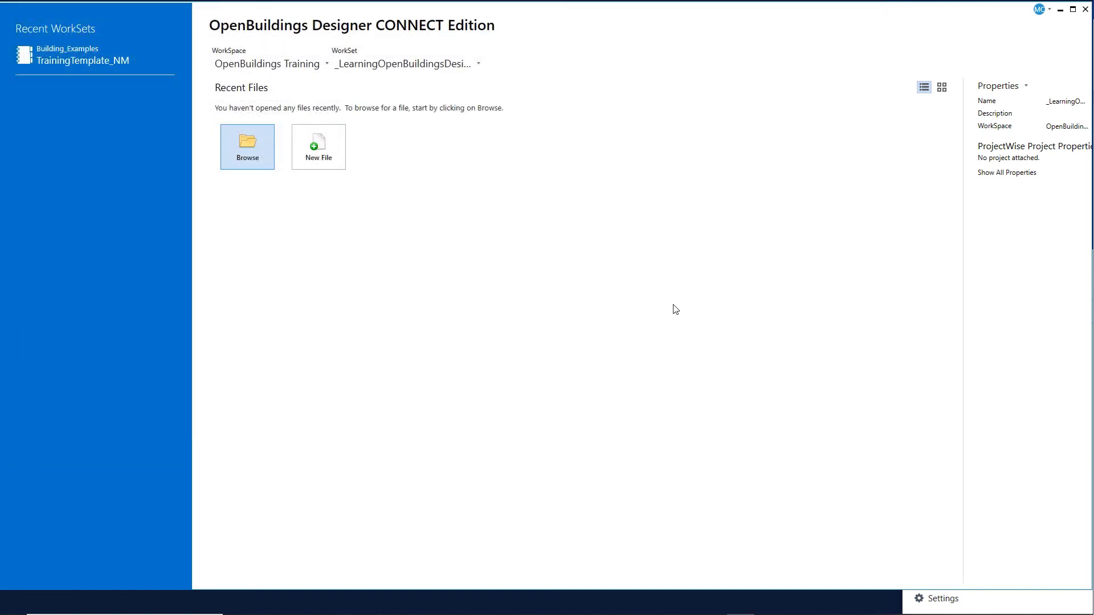